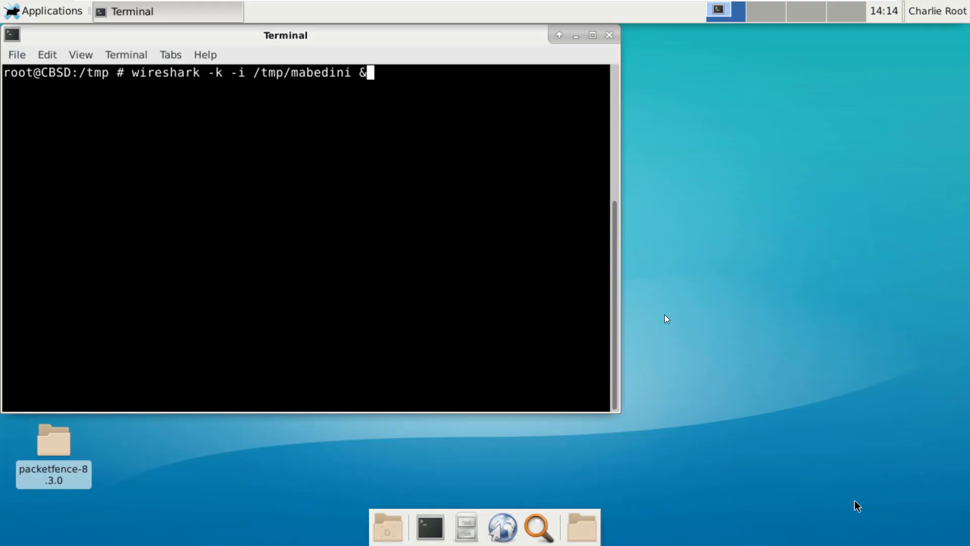
mouse_move(610, 285)
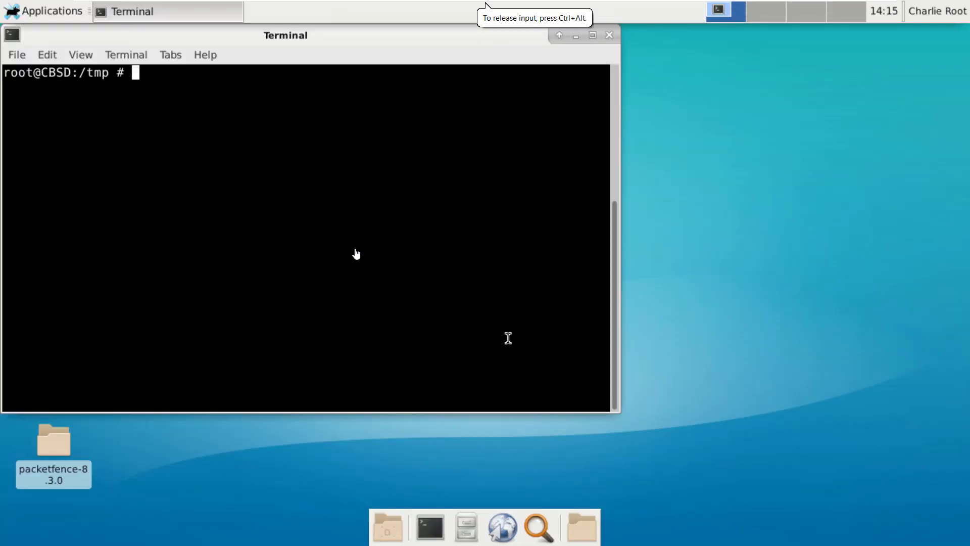
Create the named pipe /tmp/mabedini with mkfifo
text(mk)
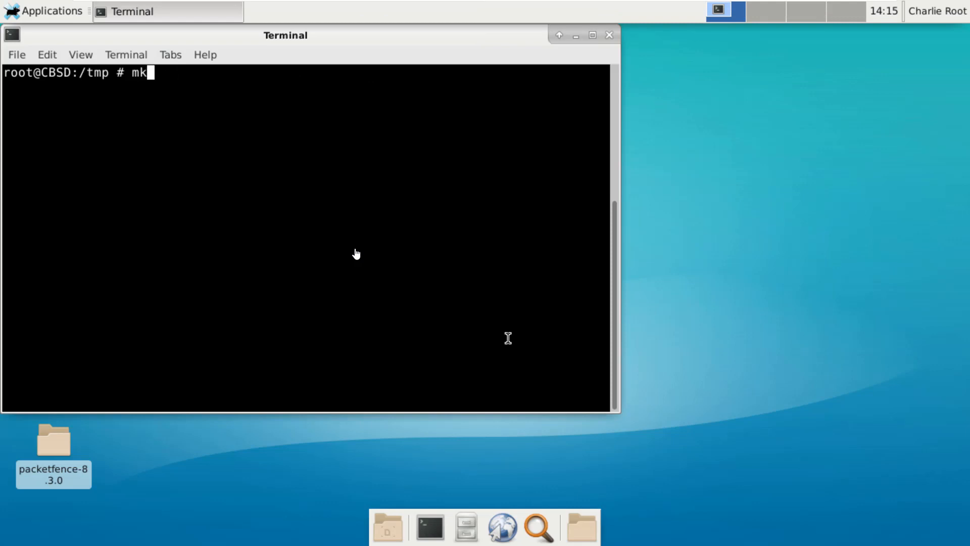
text(fifo)
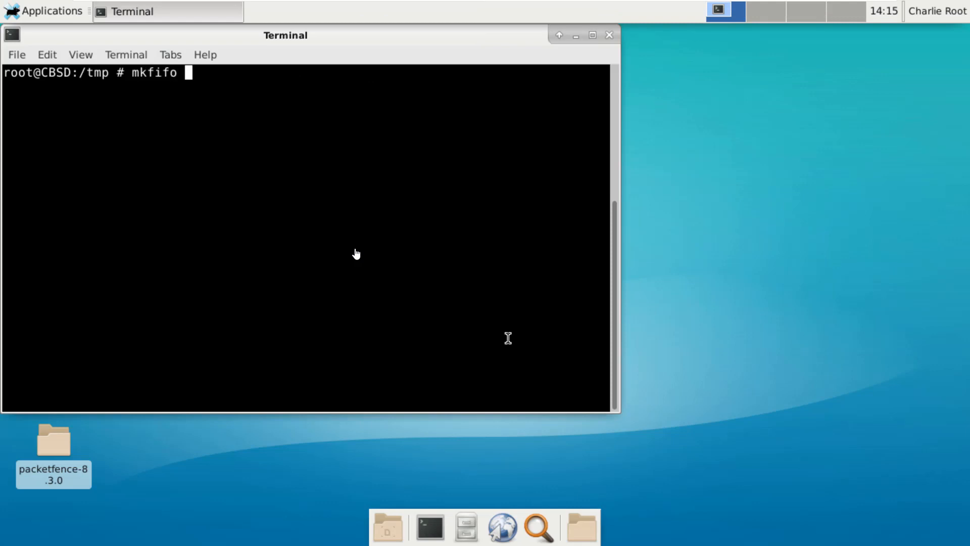
text(/etc)
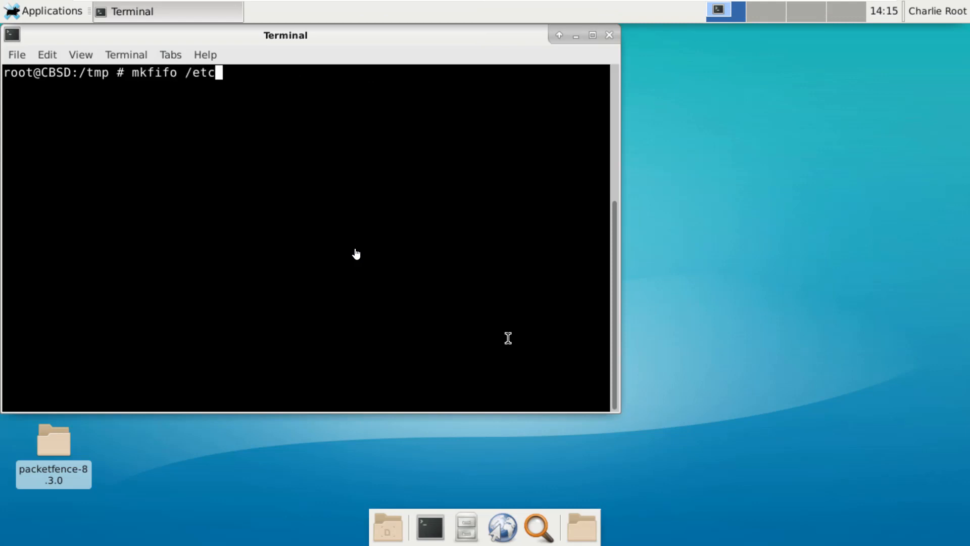
text(/tmp/ma)
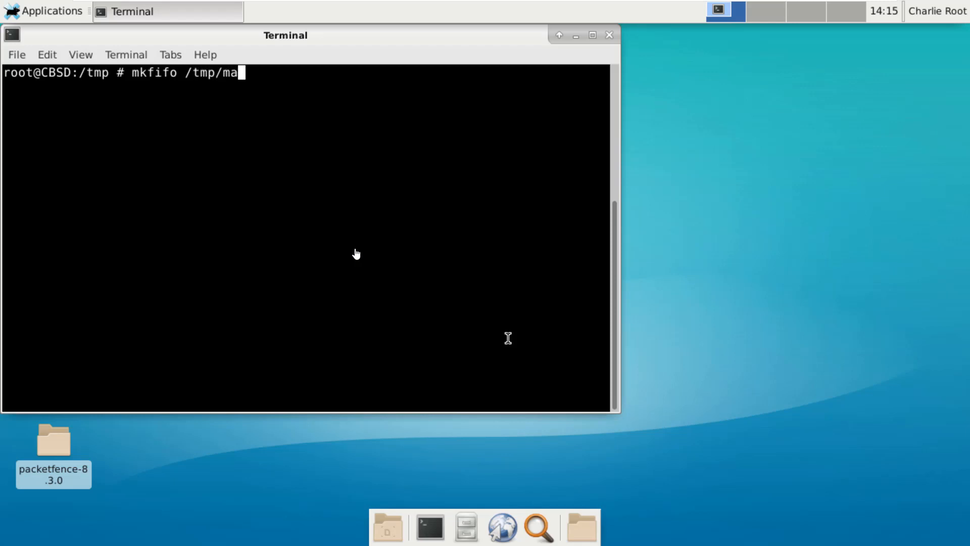
text(bedini)
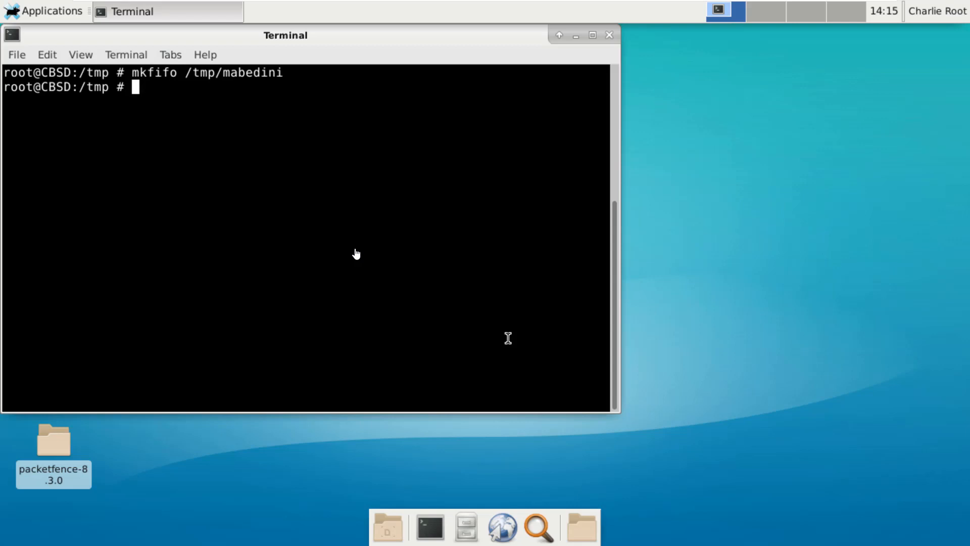
Run 'wireshark -k -i /tmp/mabedini &' to capture from the pipe in the background
text(wirk)
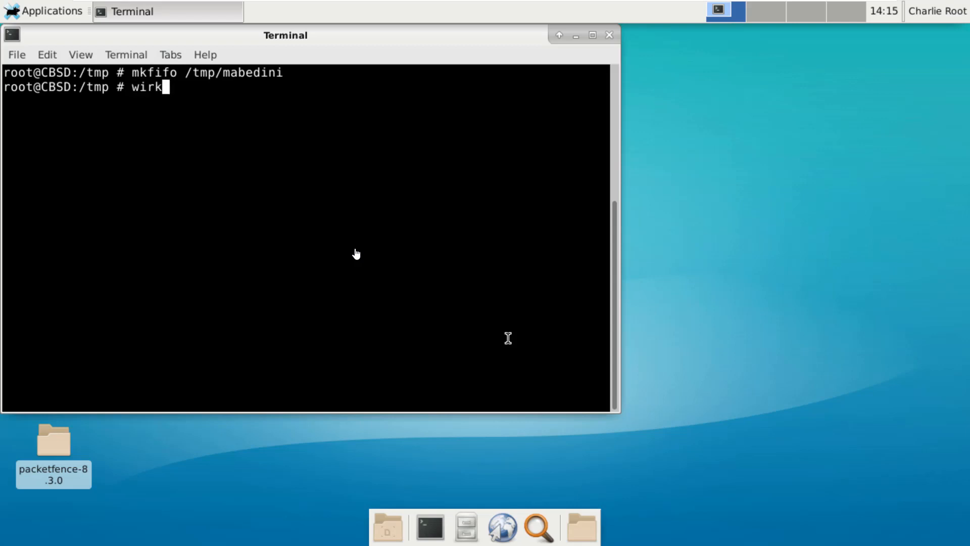
text(ls)
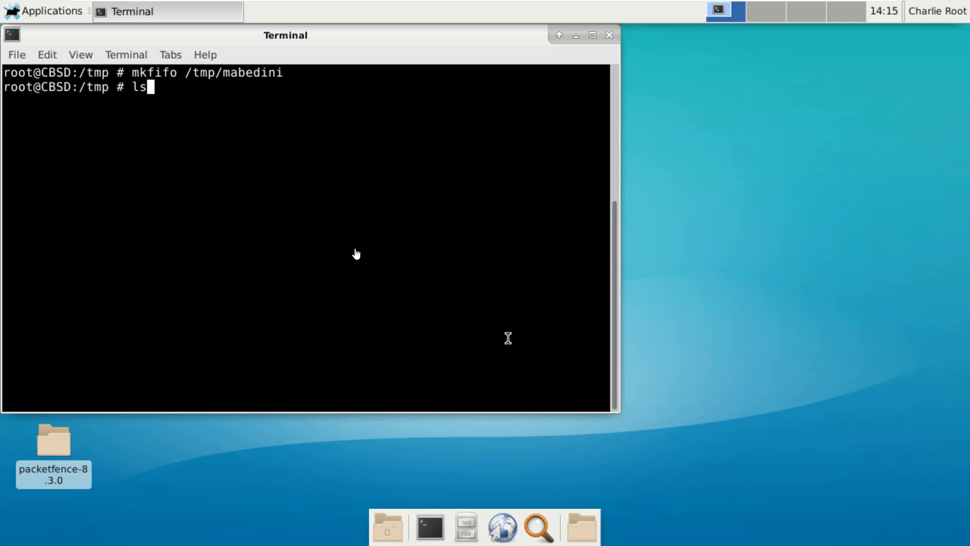
text(wireshark -k -i /tmp/mabedini &)
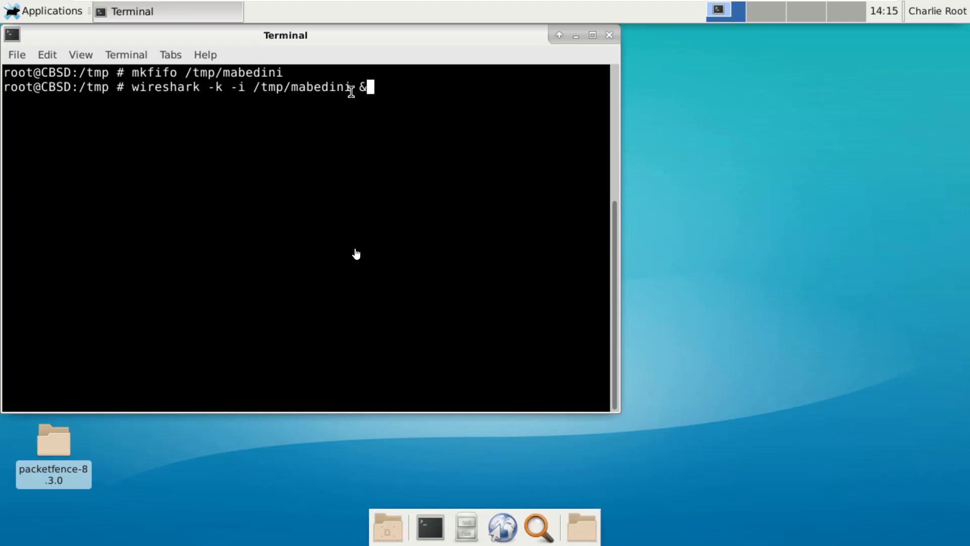
mouse_move(376, 89)
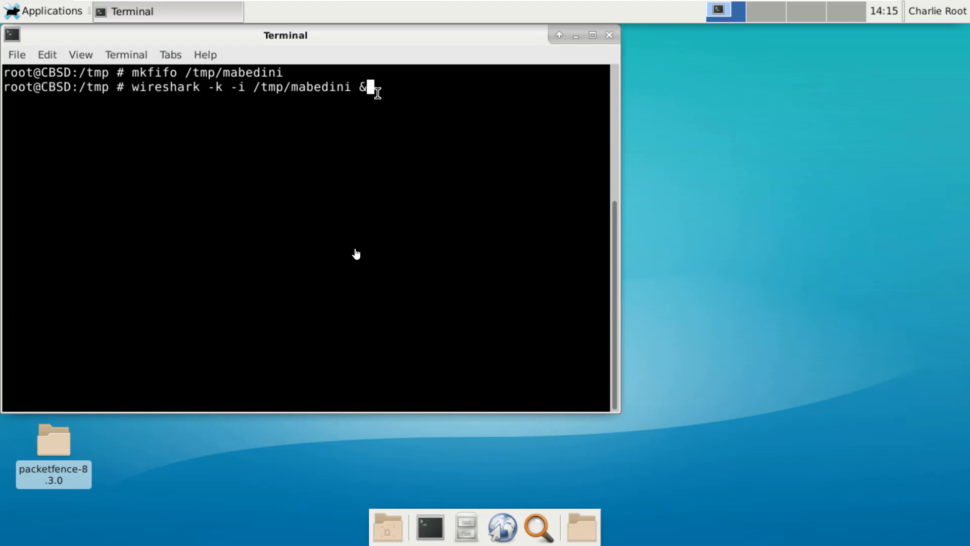
key(Return)
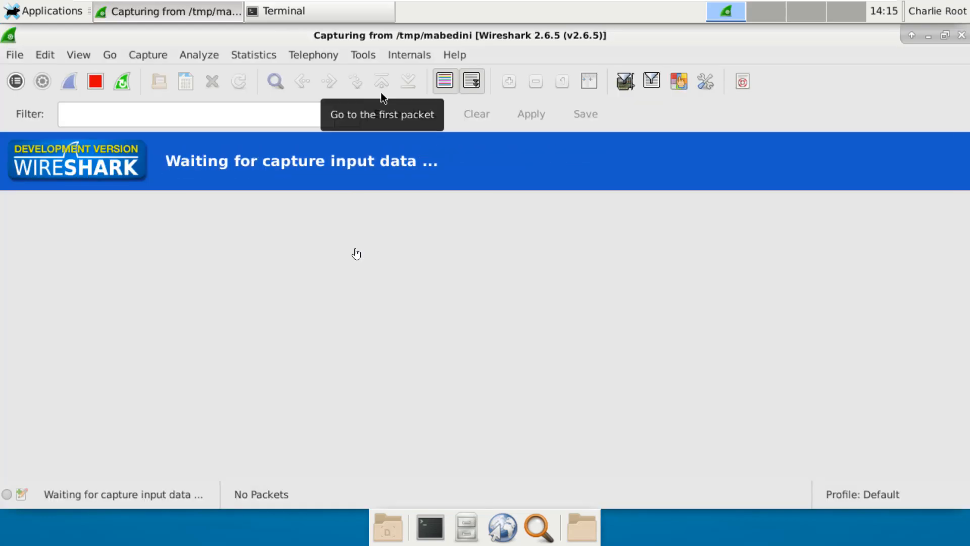
mouse_move(338, 492)
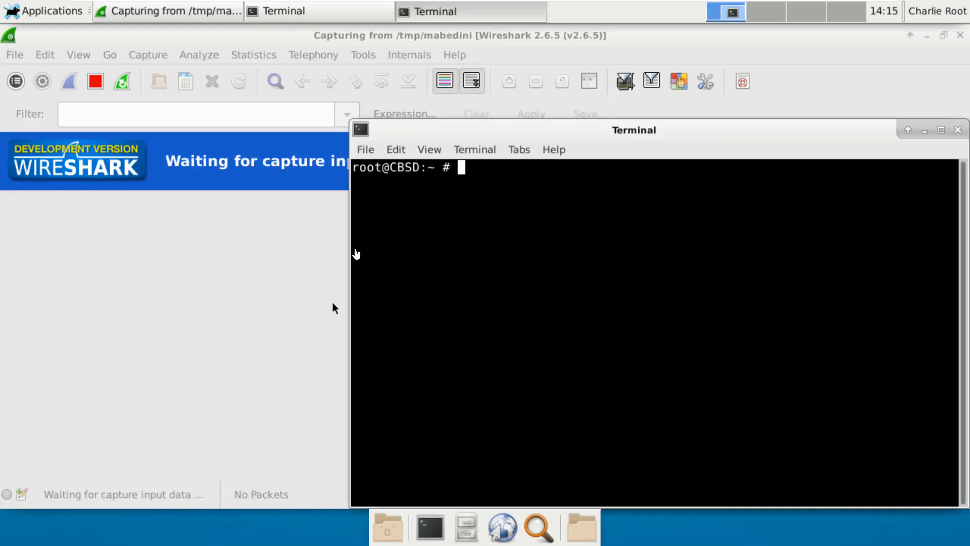
mouse_move(479, 192)
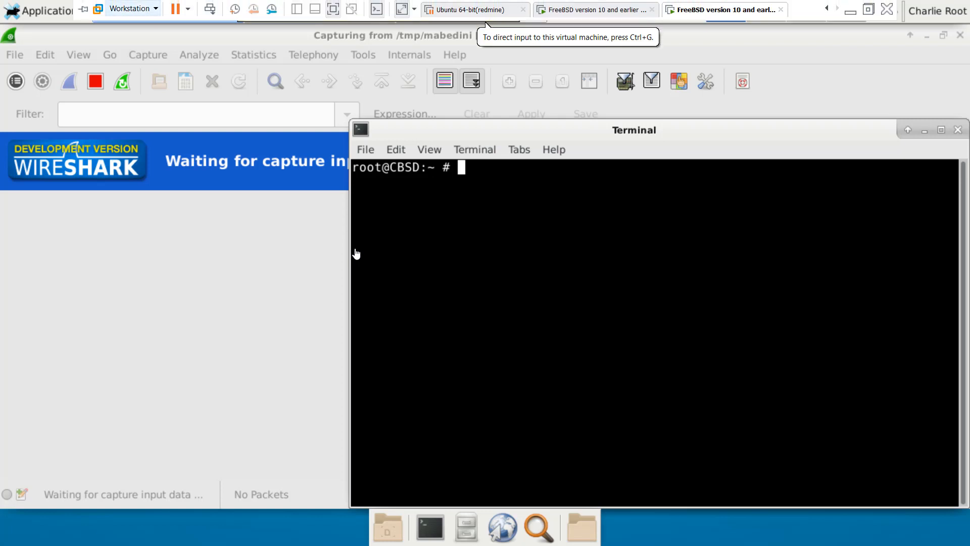
click(130, 9)
text(ssh root@192.168.253.138 tcpdump -i em0 -U -w - not tcp port 22 > /tmp/mabedini)
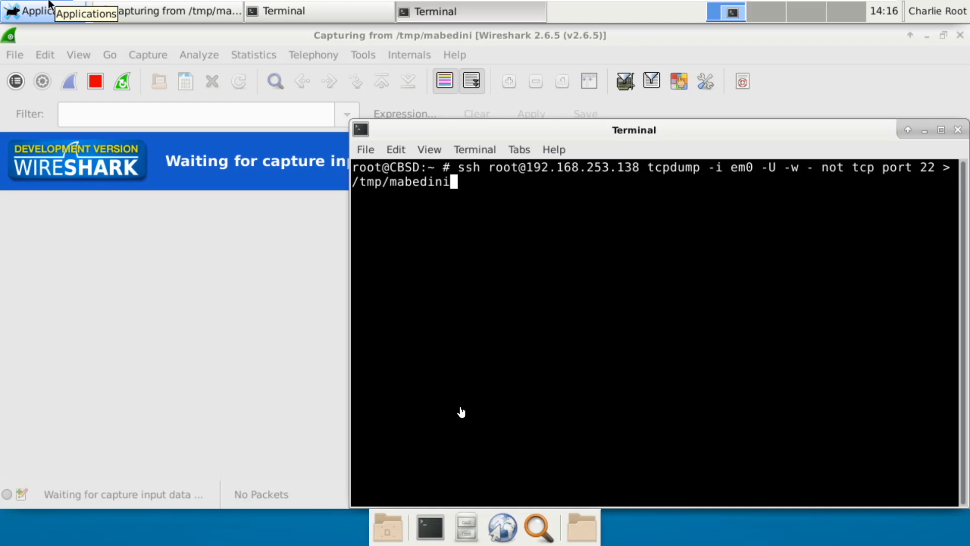
key(Return)
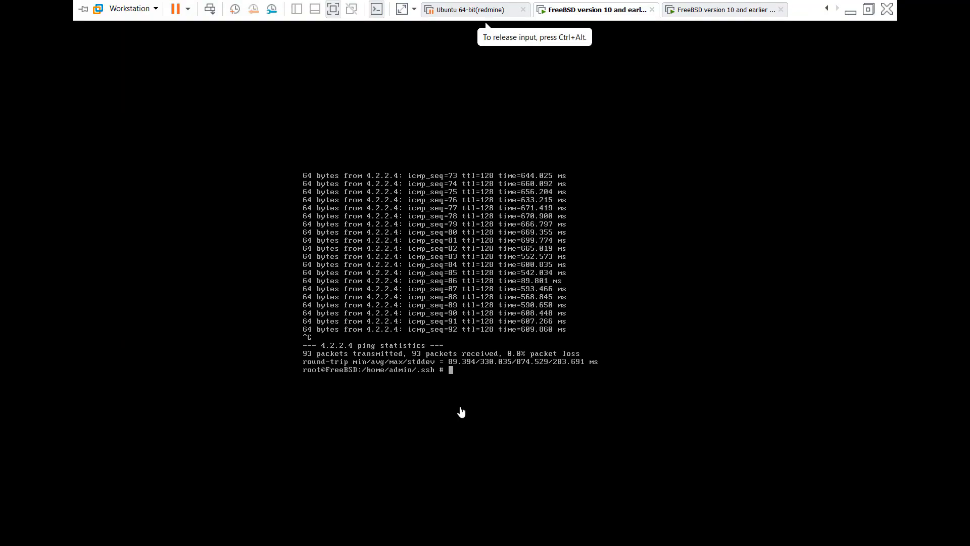
Ping 4.2.2.4 from the FreeBSD VM to generate ICMP traffic
text(ping 4.2.2.4)
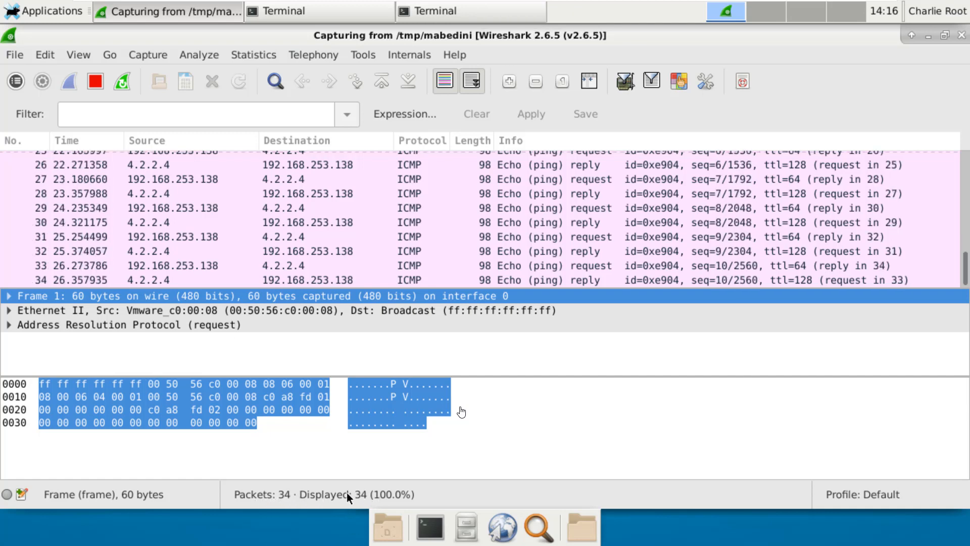
Stop Wireshark's live capture from the toolbar once the ICMP echo packets appear
click(95, 81)
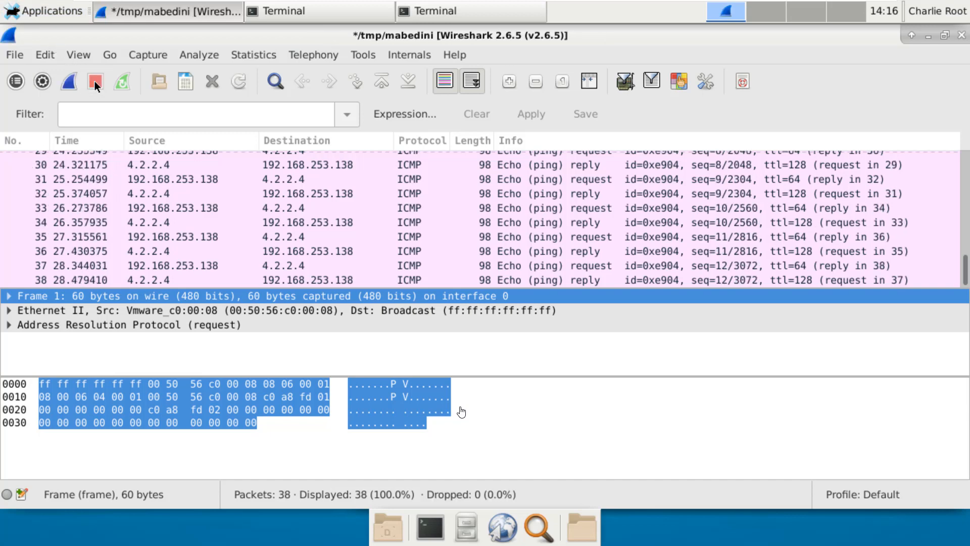
mouse_move(94, 81)
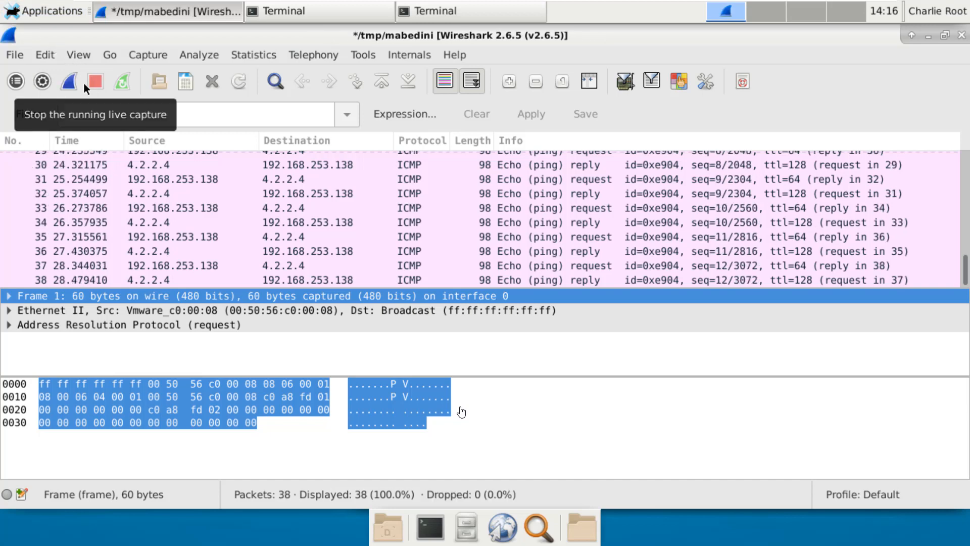